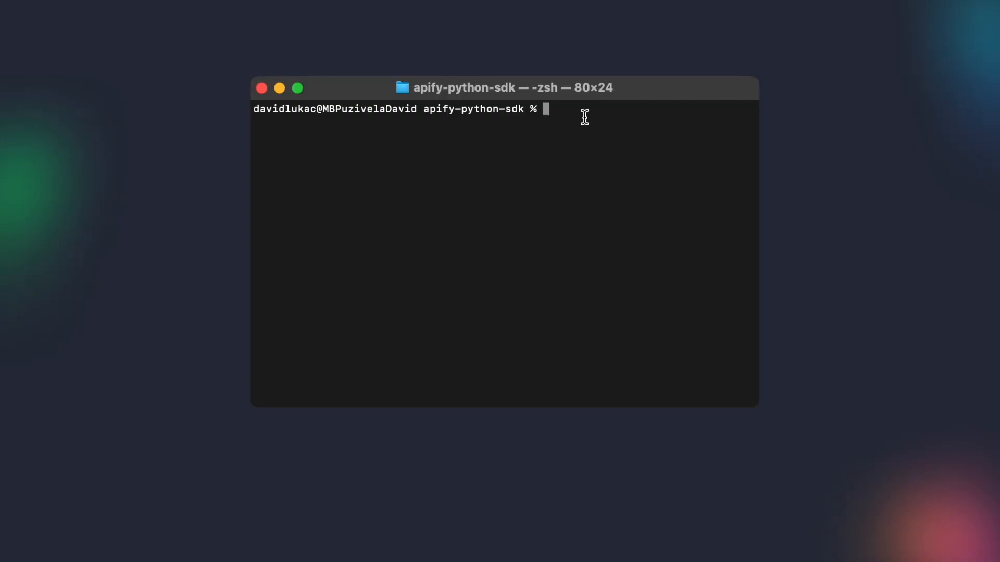
Run apify create my-python-actor to scaffold the Python SDK template project.
{"action": "type", "text": "apify crea"}
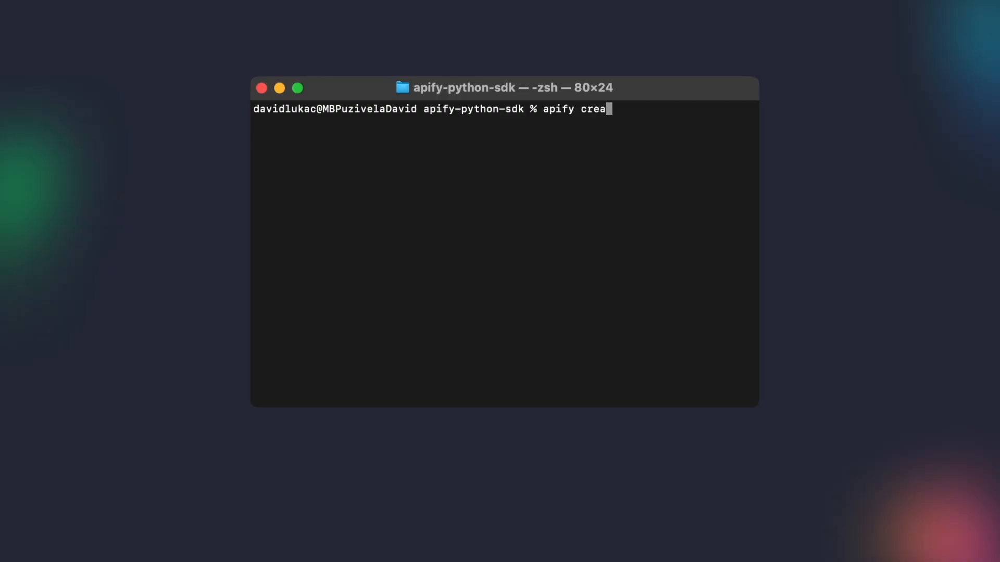
{"action": "type", "text": "te my-py"}
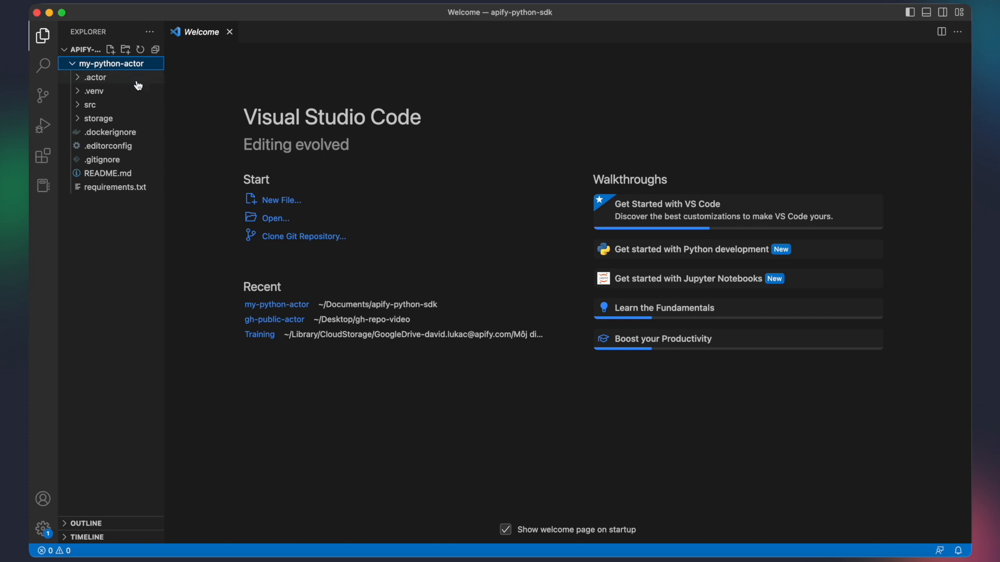
{"action": "mouse_move", "coordinate": [127, 111]}
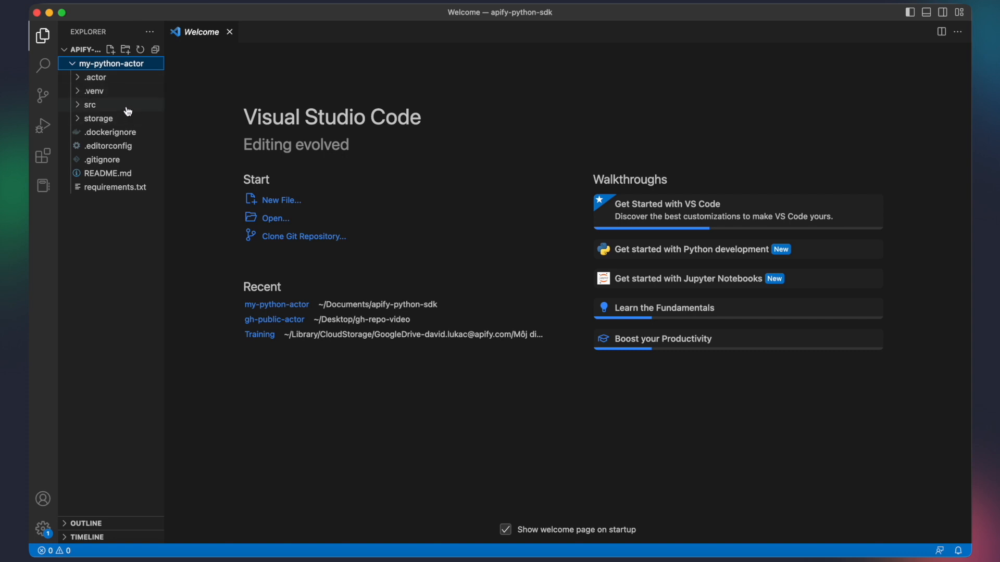
Expand the src folder and review the generated main.py scraping code.
{"action": "left_click", "coordinate": [89, 105]}
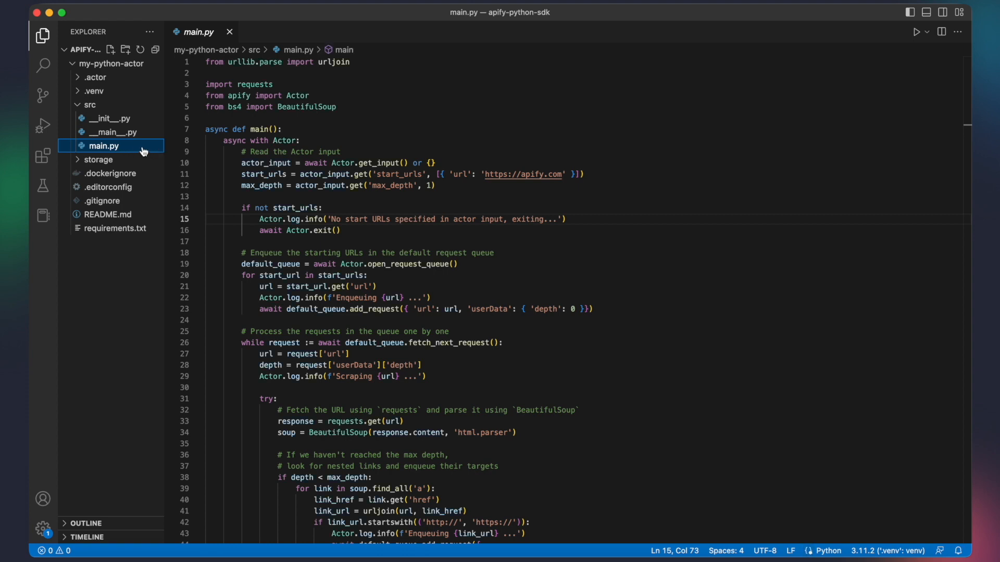
{"action": "scroll", "scroll_direction": "down", "scroll_amount": 3}
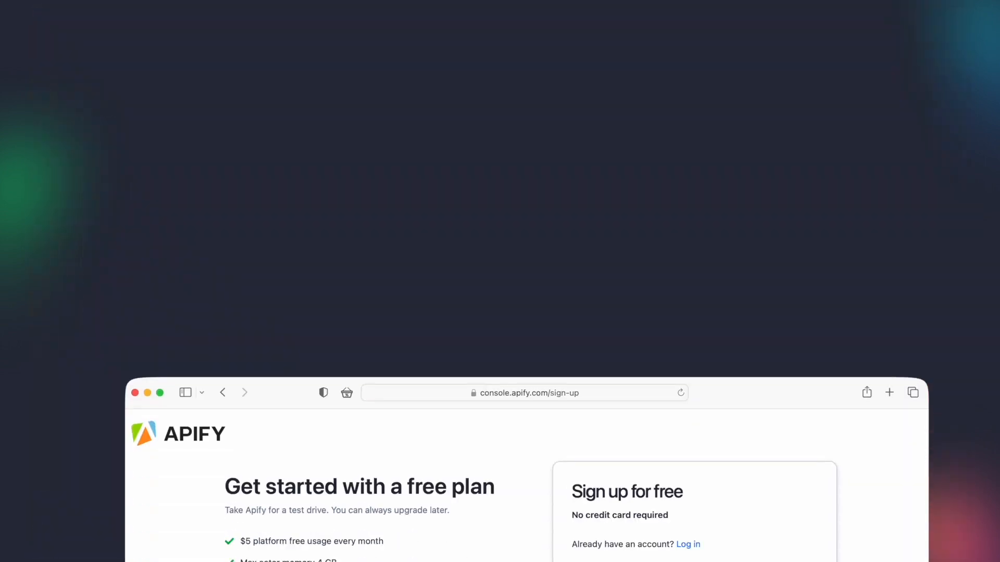
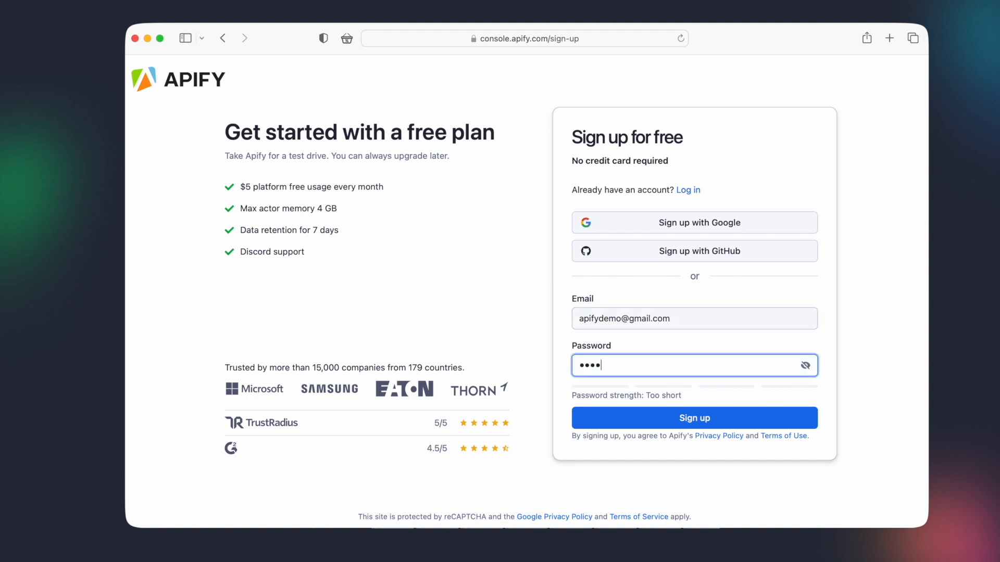
{"action": "left_click", "coordinate": [693, 417]}
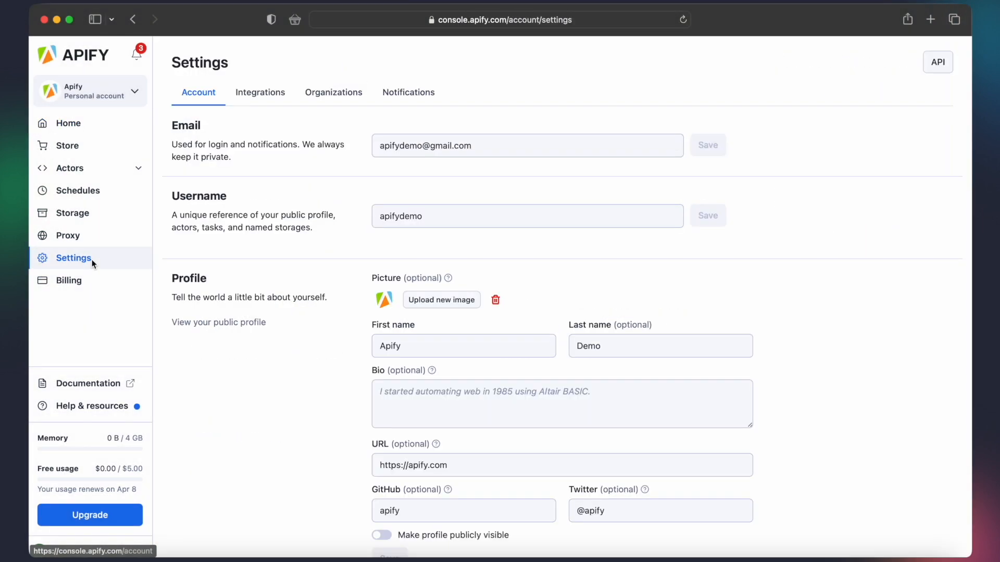
Copy the personal API token from Settings > Integrations.
{"action": "left_click", "coordinate": [261, 91]}
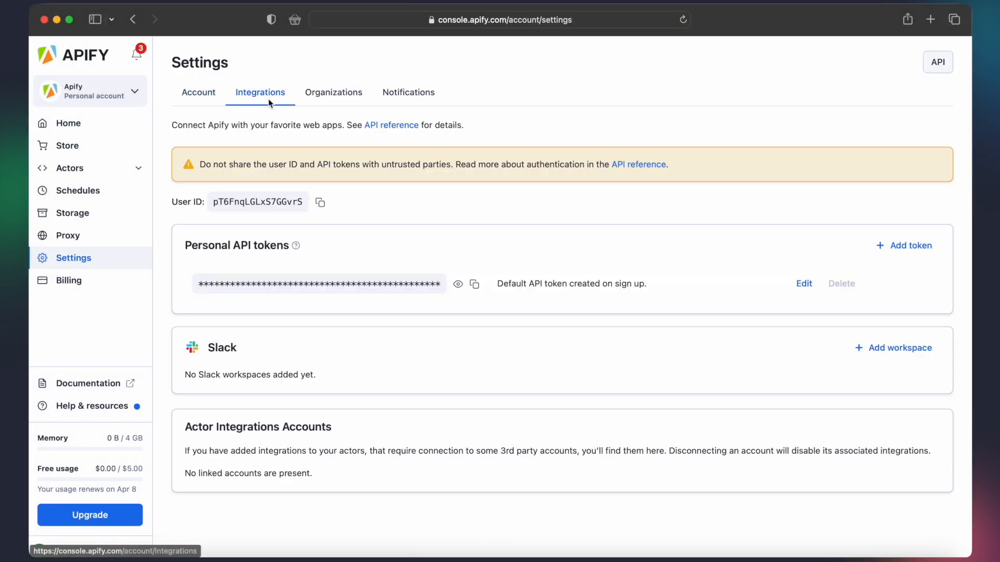
{"action": "left_click", "coordinate": [259, 92]}
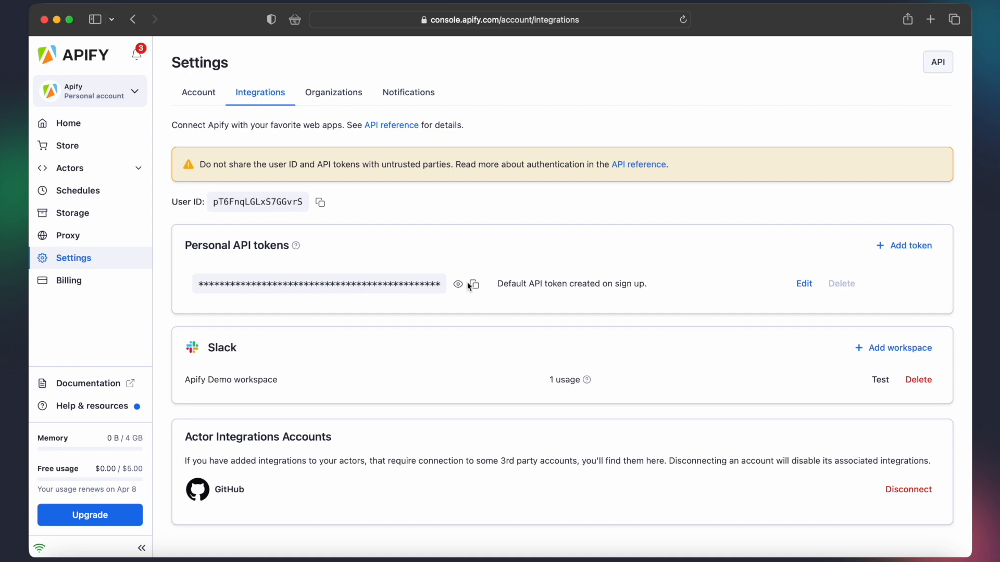
{"action": "left_click", "coordinate": [473, 283]}
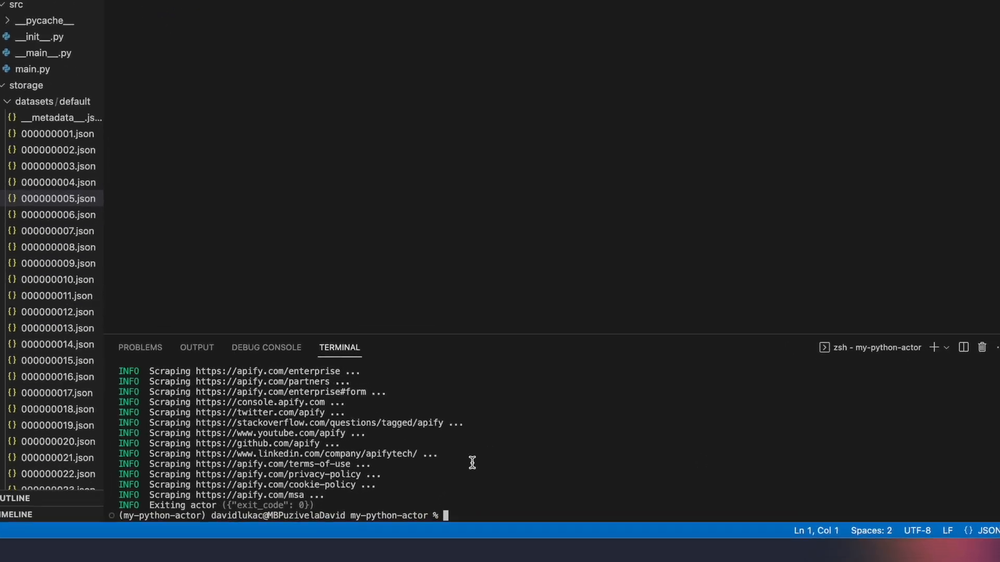
Log the Apify CLI in with the copied API token via apify login.
{"action": "type", "text": "apify"}
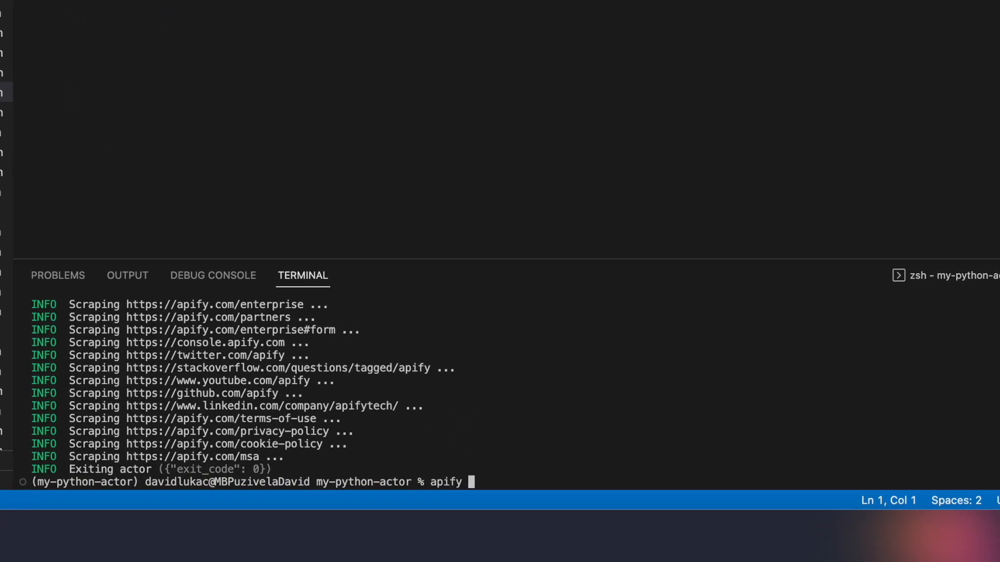
{"action": "type", "text": "login"}
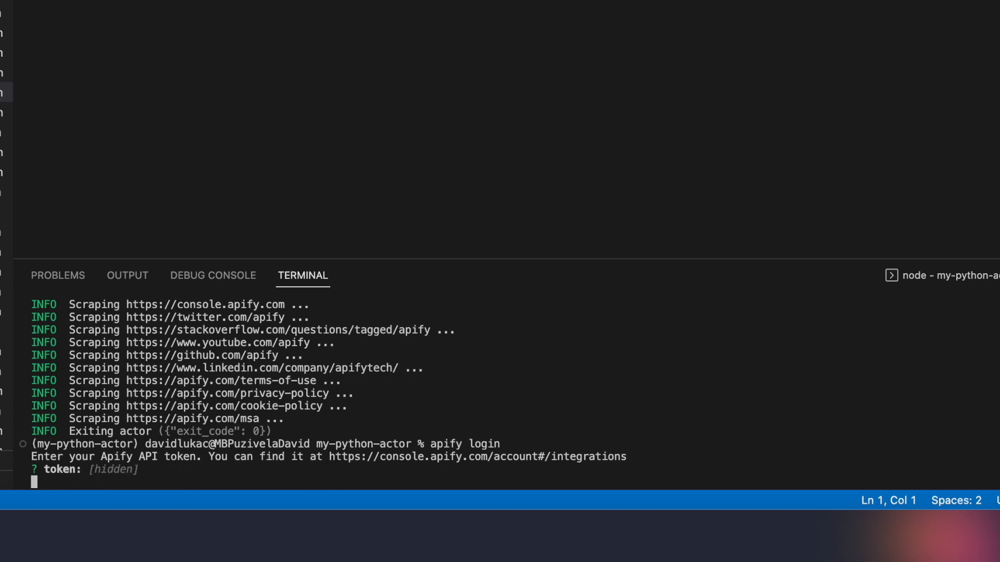
{"action": "key", "text": "Enter"}
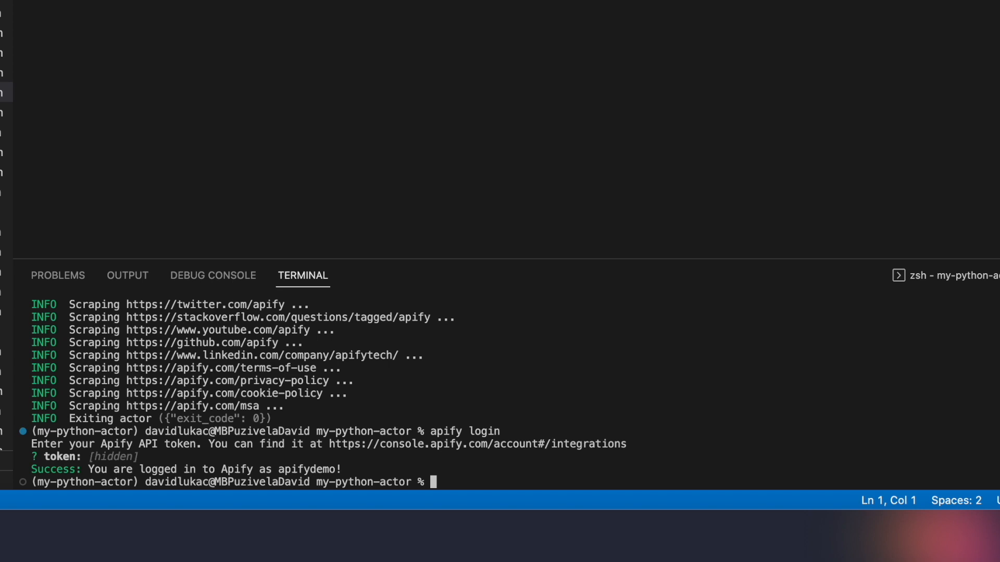
Push the actor to the Apify platform with apify push.
{"action": "type", "text": "apify p"}
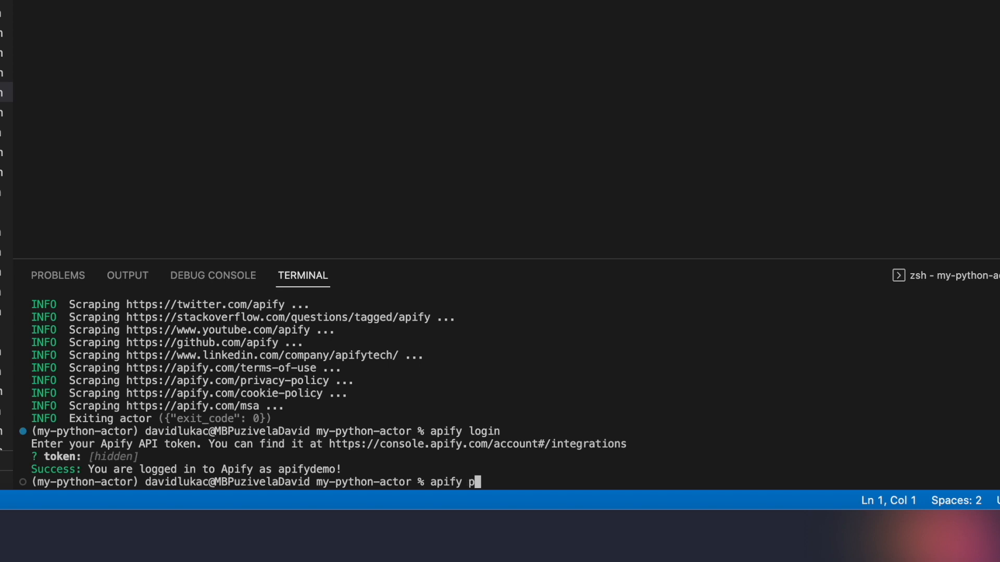
{"action": "type", "text": "ush"}
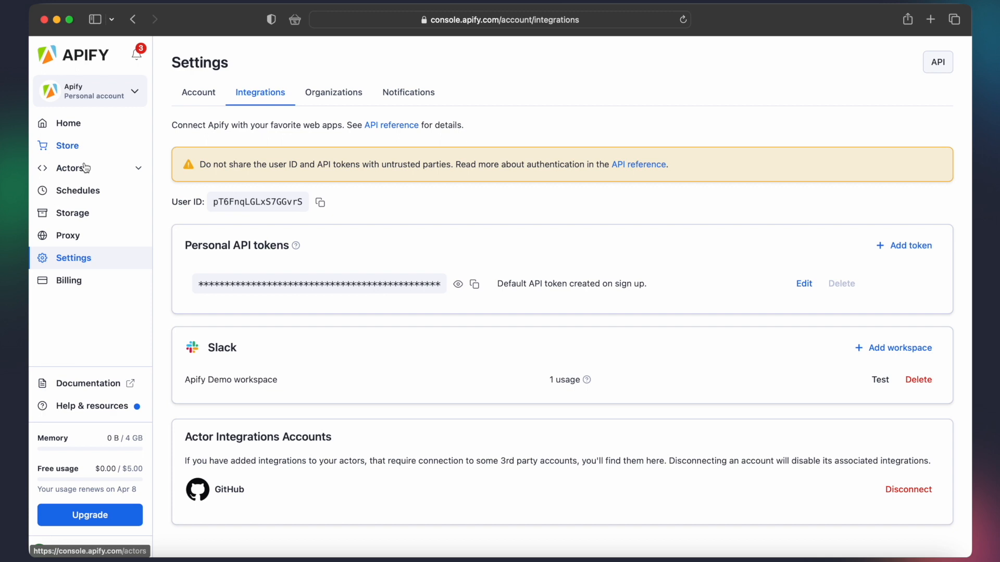
Find My Python Actor in my actors list and start a run on the platform.
{"action": "left_click", "coordinate": [70, 168]}
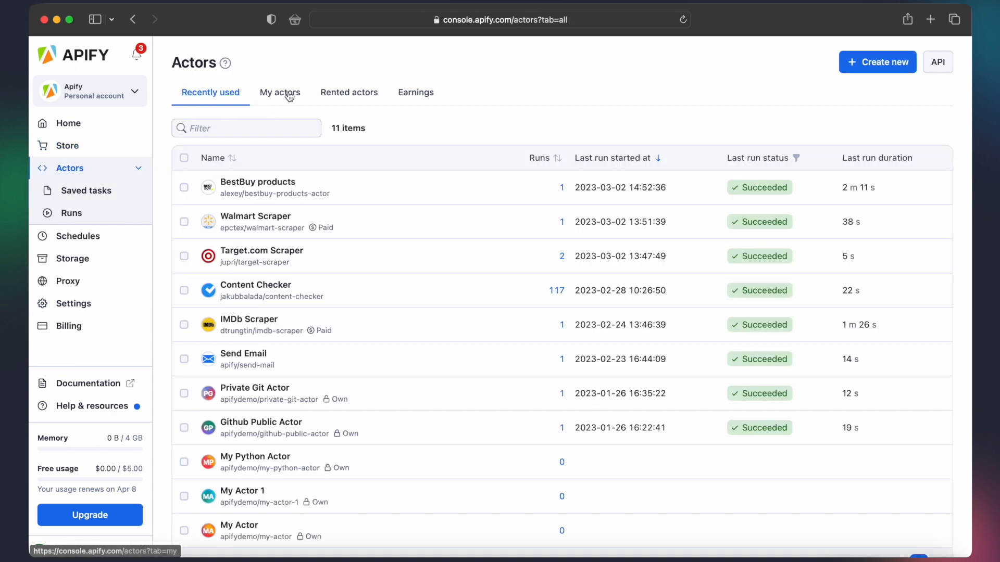
{"action": "left_click", "coordinate": [279, 92]}
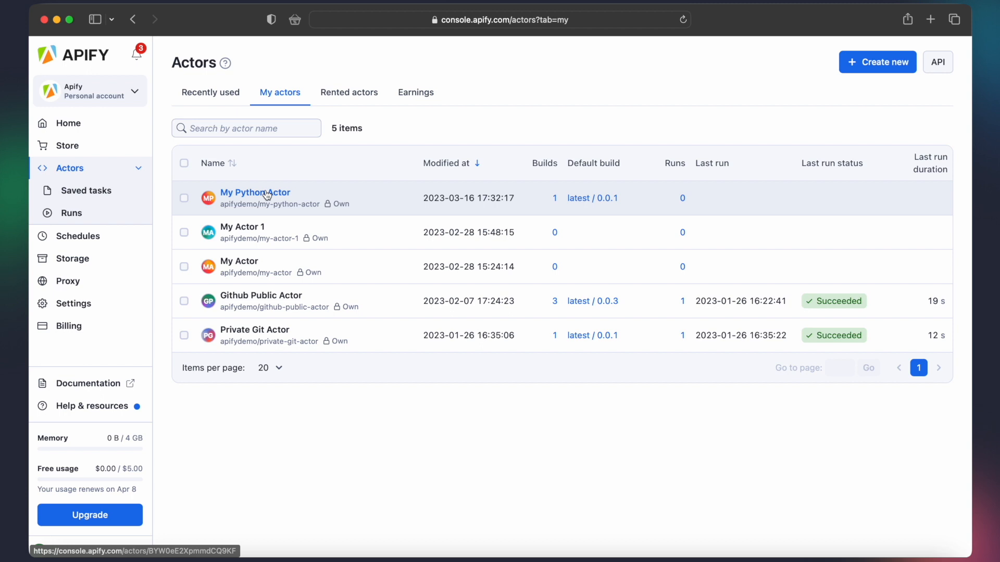
{"action": "left_click", "coordinate": [255, 193]}
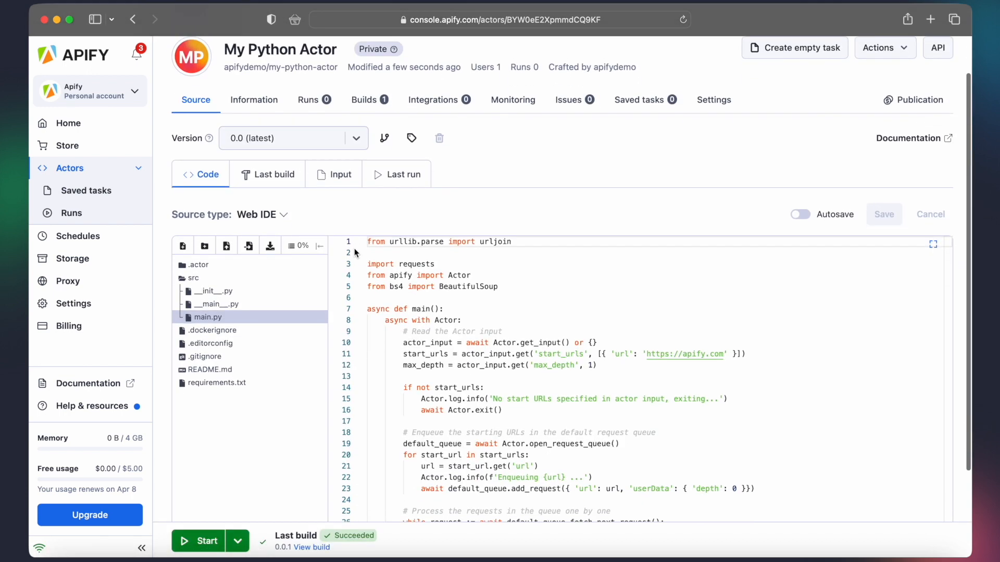
{"action": "scroll", "scroll_direction": "down", "scroll_amount": 3}
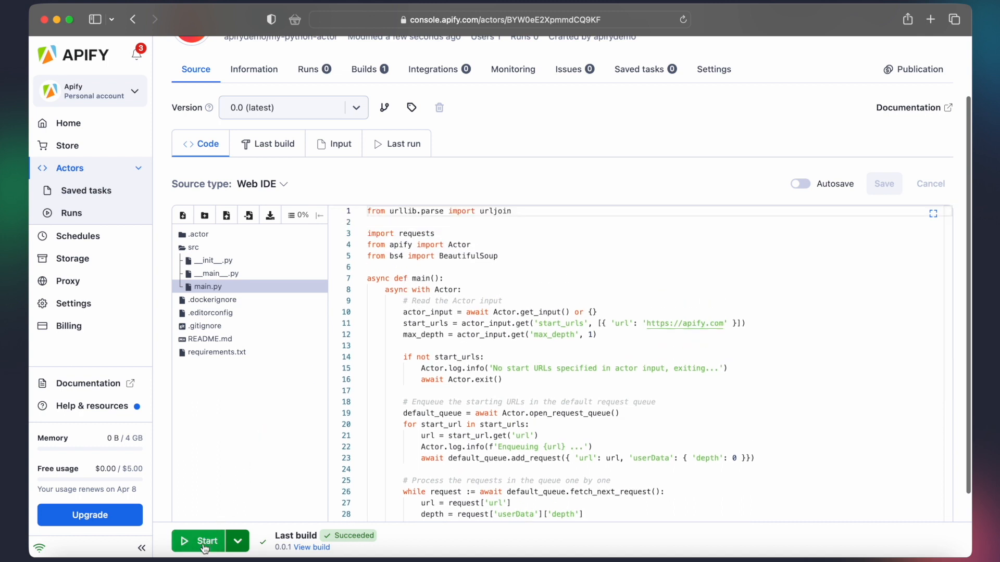
{"action": "left_click", "coordinate": [198, 541]}
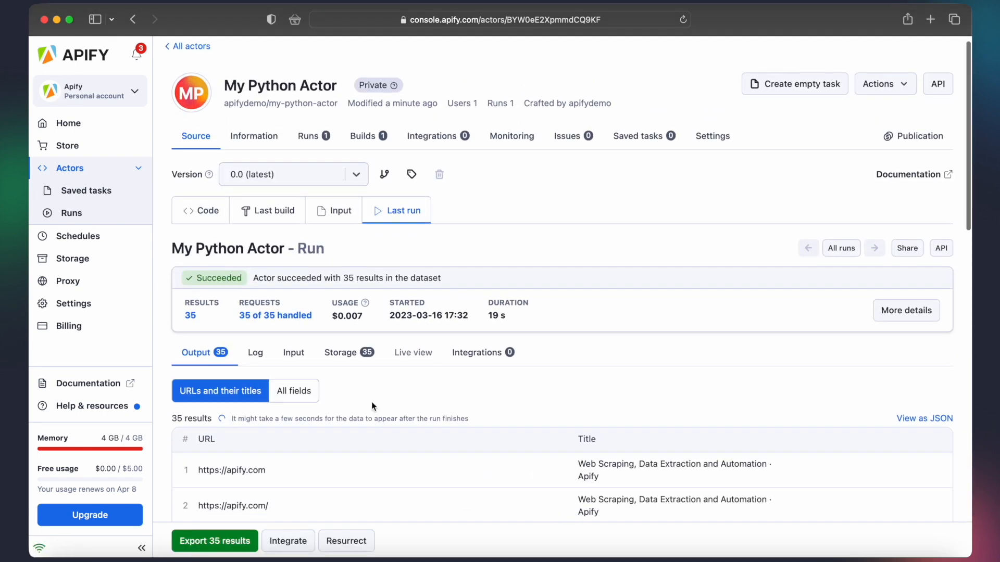
Preview the run's dataset of 35 results as JSON to check scraped URLs and titles.
{"action": "scroll", "scroll_direction": "down", "scroll_amount": 3}
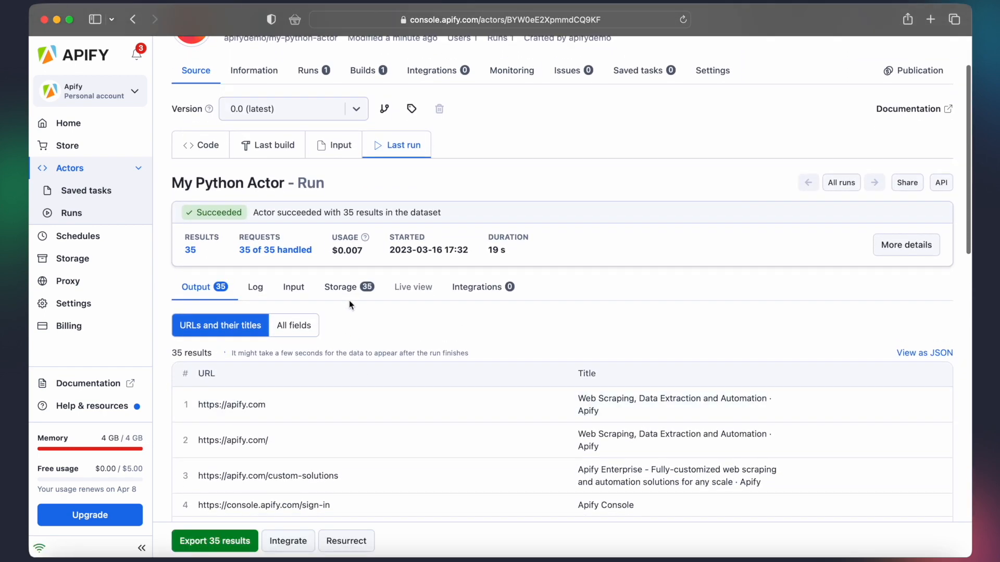
{"action": "left_click", "coordinate": [339, 287]}
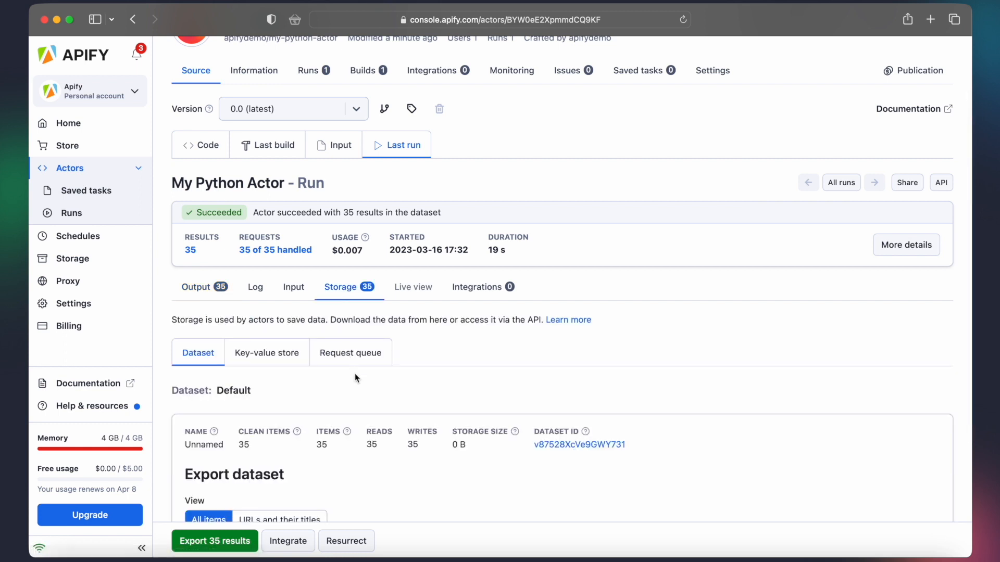
{"action": "scroll", "scroll_direction": "down", "scroll_amount": 3}
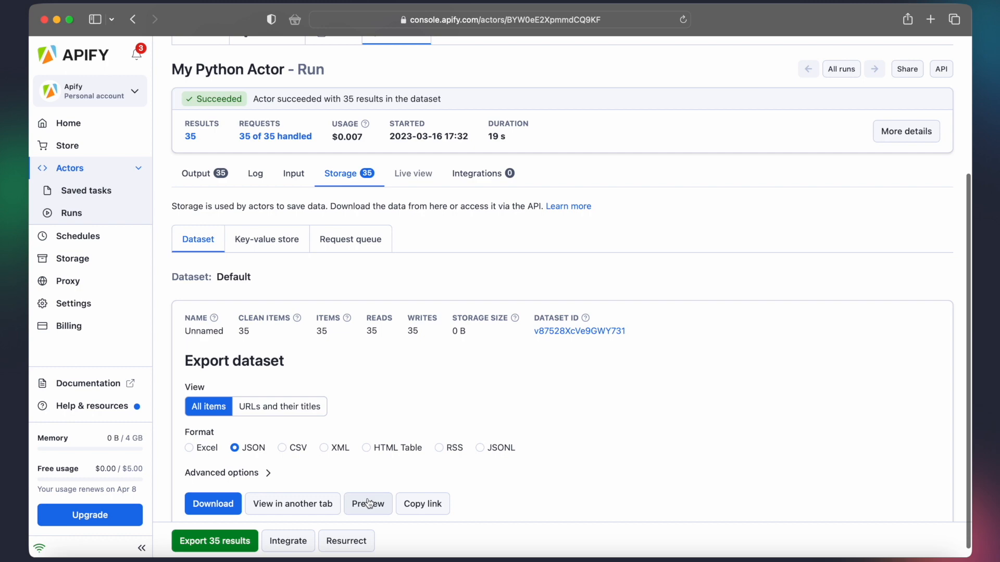
{"action": "left_click", "coordinate": [367, 504]}
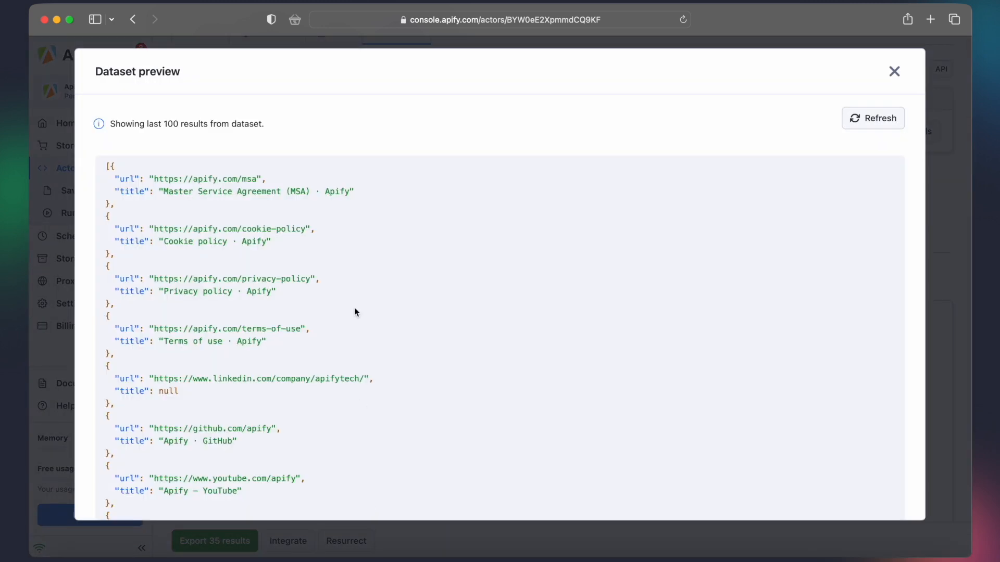
{"action": "scroll", "scroll_direction": "down", "scroll_amount": 3}
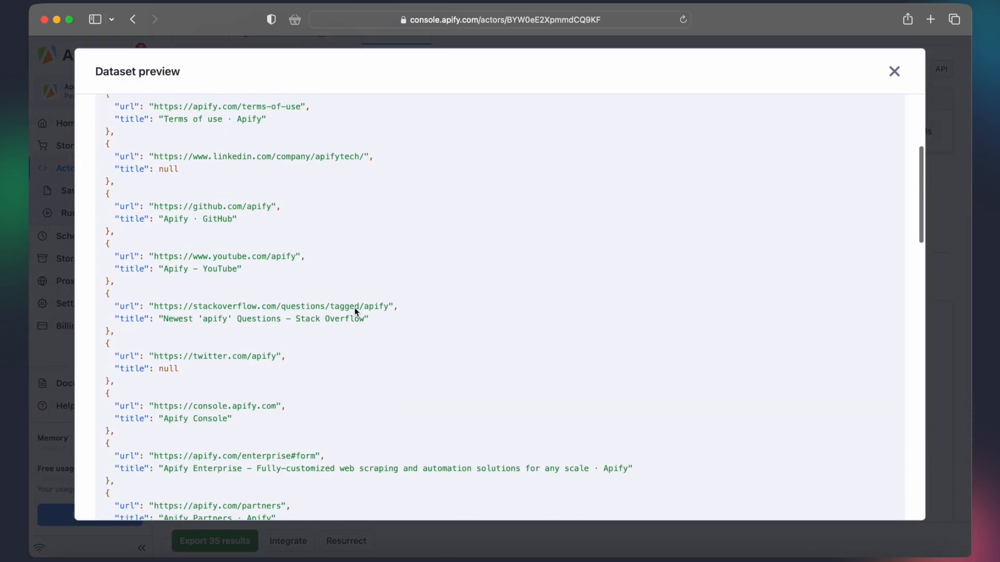
{"action": "left_click", "coordinate": [894, 71]}
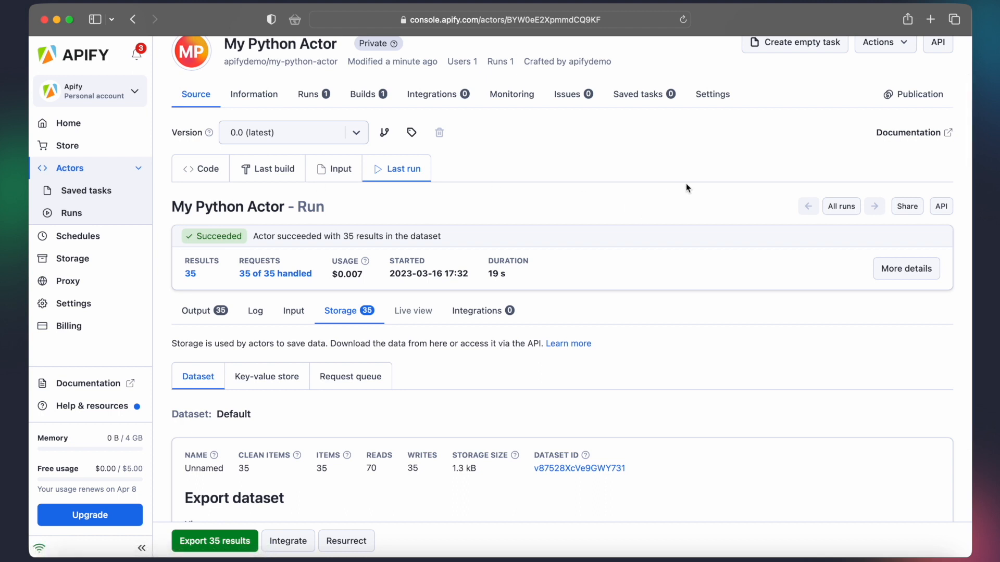
{"action": "mouse_move", "coordinate": [794, 77]}
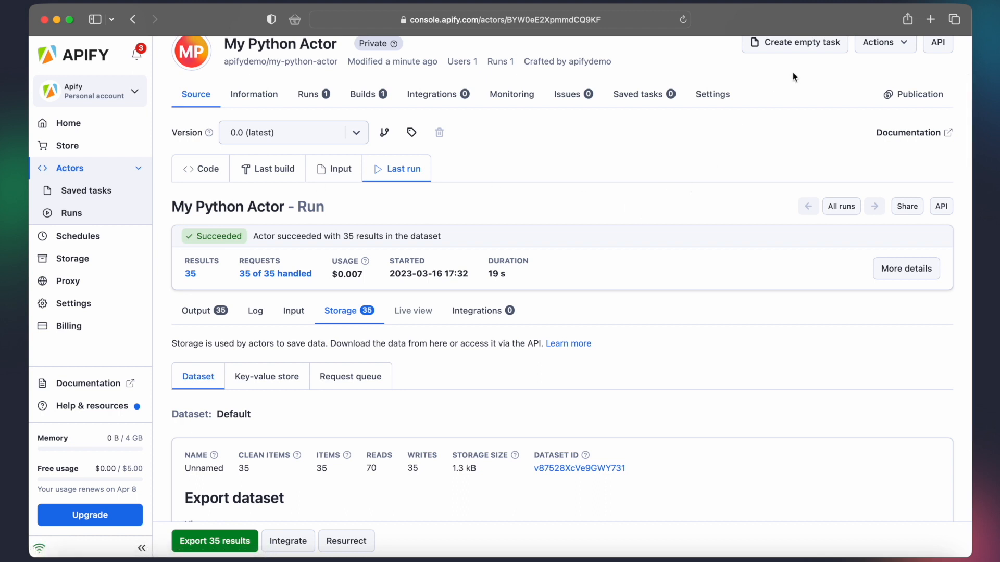
Create an empty task for My Python Actor and schedule it to run hourly.
{"action": "left_click", "coordinate": [795, 42]}
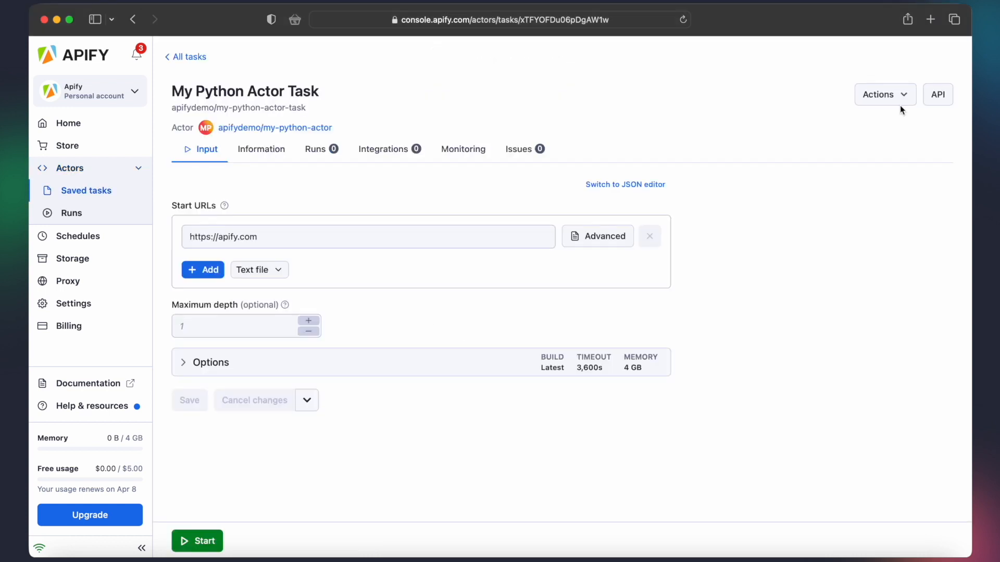
{"action": "left_click", "coordinate": [883, 95]}
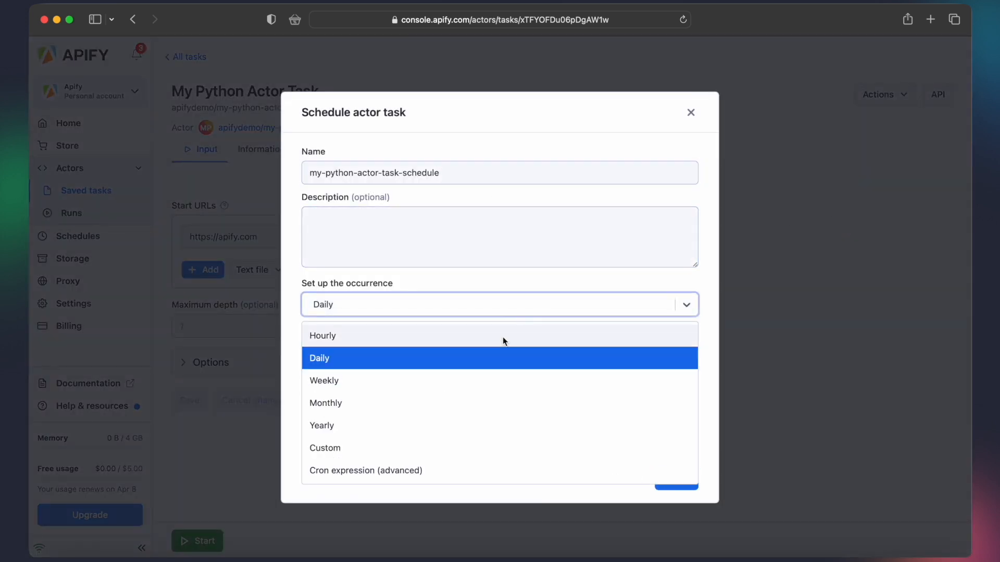
{"action": "left_click", "coordinate": [322, 335]}
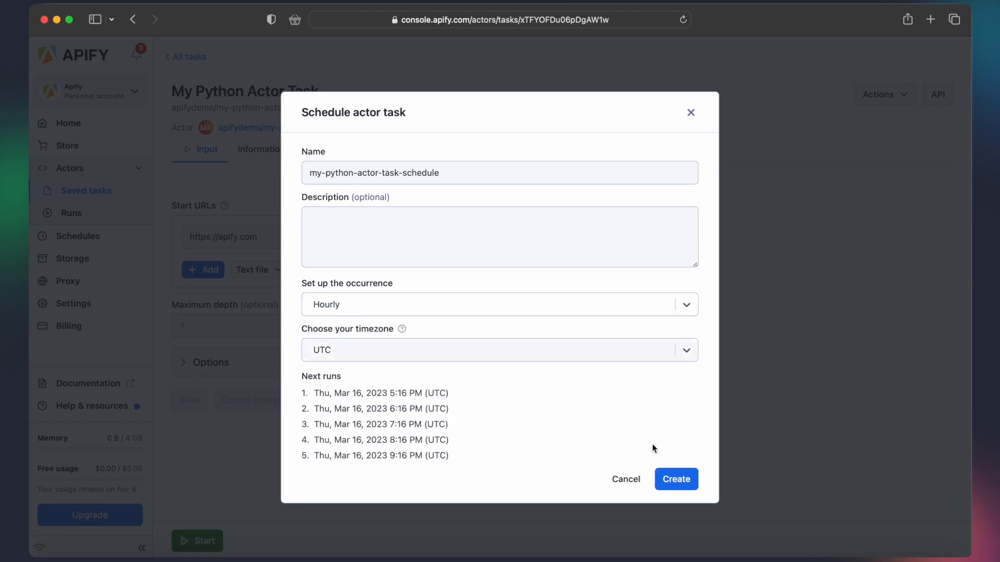
{"action": "left_click", "coordinate": [674, 479]}
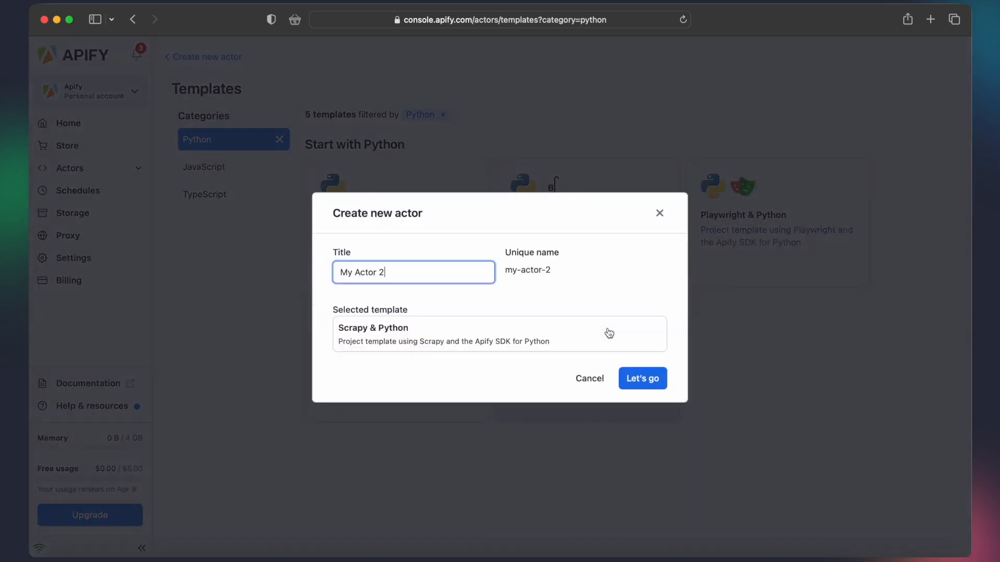
Create My Actor 2 from the Scrapy & Python template and open its main.py.
{"action": "left_click", "coordinate": [643, 378]}
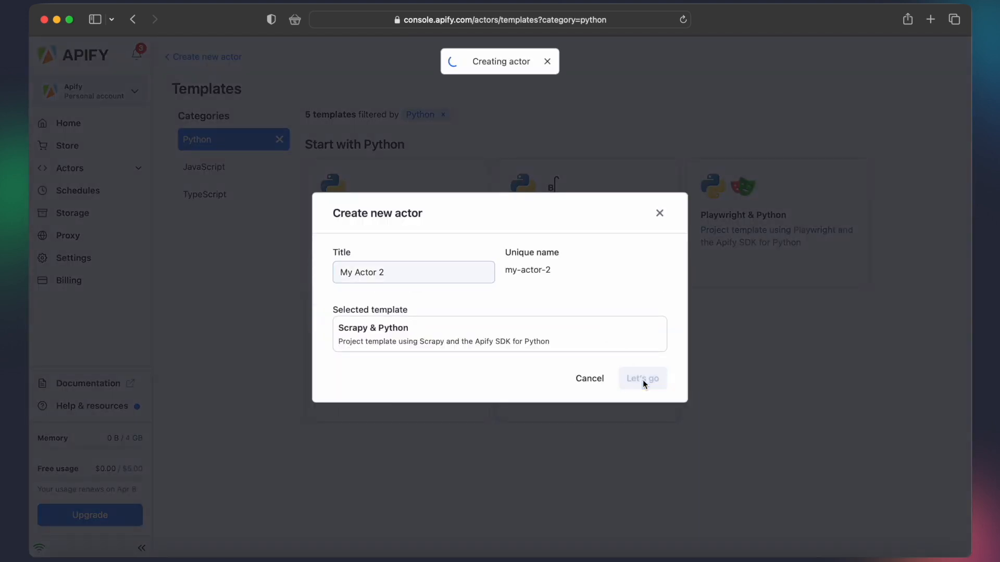
{"action": "left_click", "coordinate": [642, 378]}
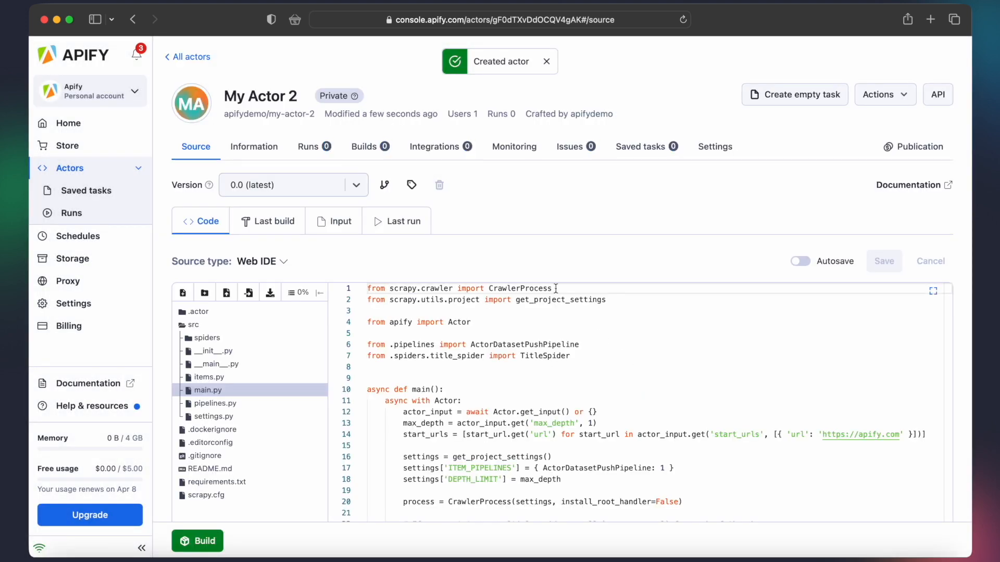